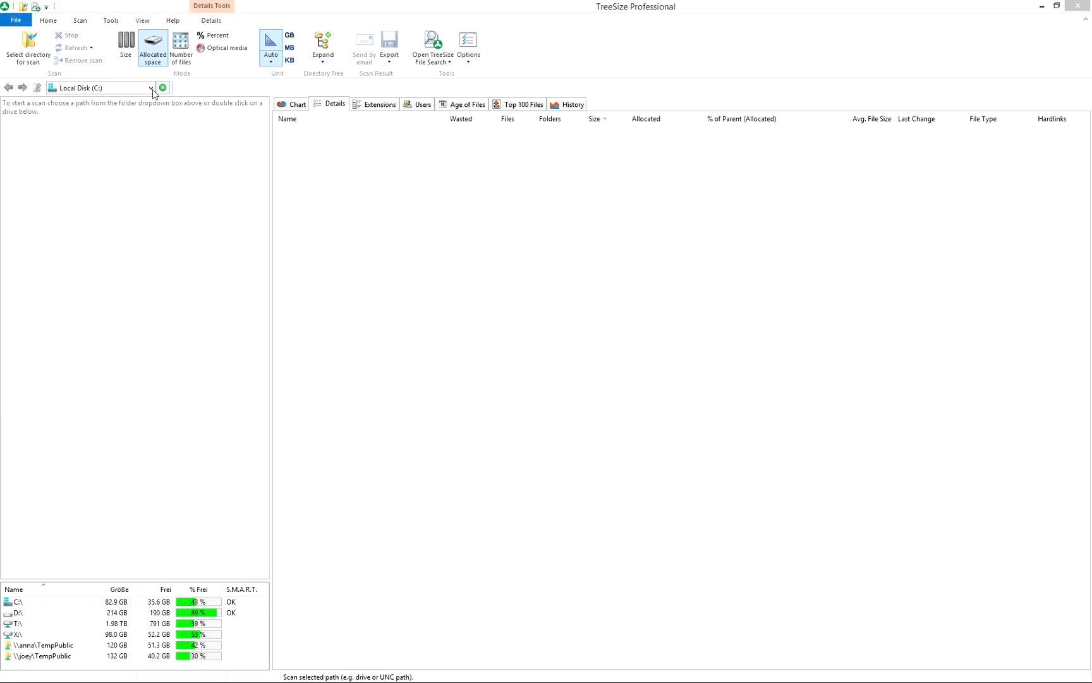
Step: Scan Local Disk C:, then scan c:\data via the path box
left_click(162, 88)
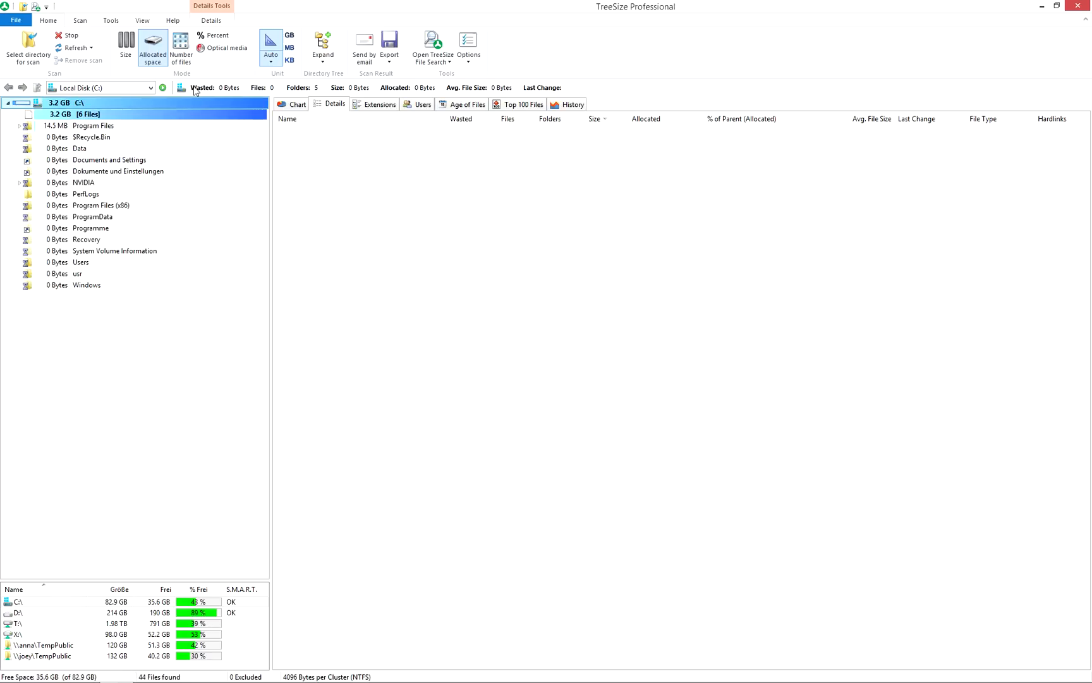
left_click(98, 87)
type("c:\\data")
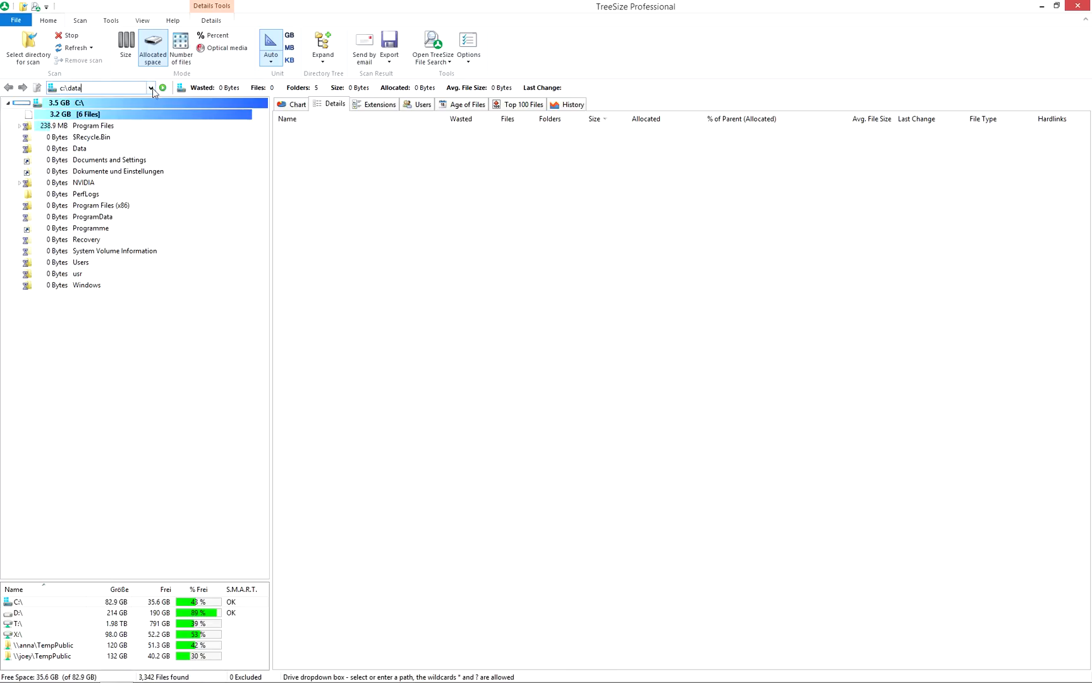
left_click(162, 87)
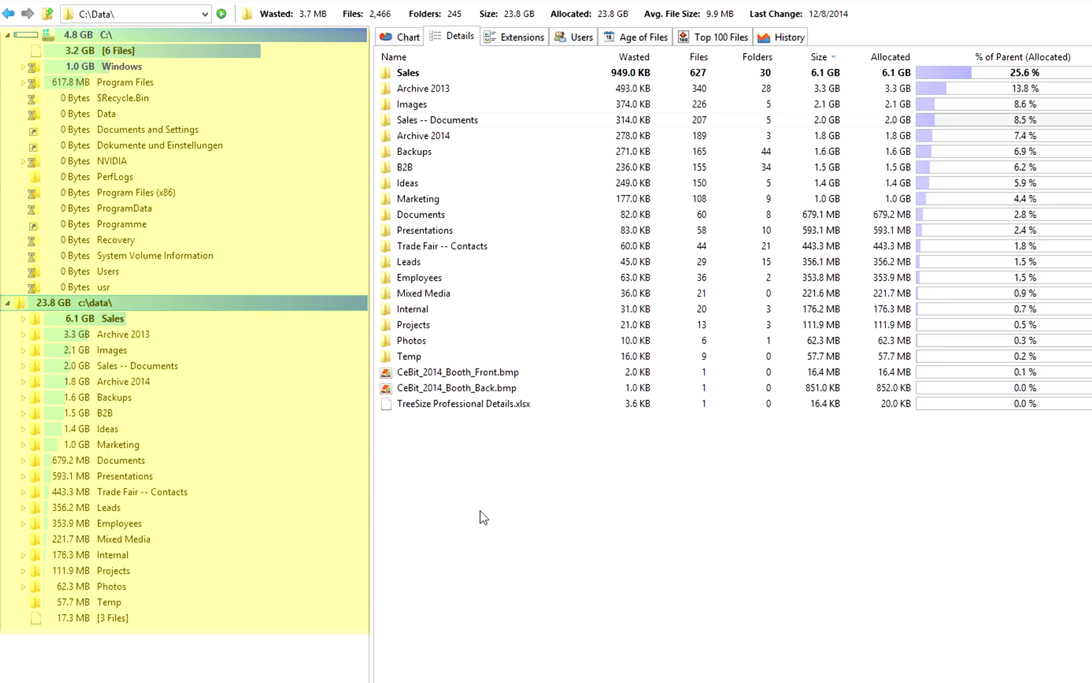
Step: Expand Archive 2013 in the tree to reveal Offers, Invoices, Contacts and Documents subfolders
left_click(123, 334)
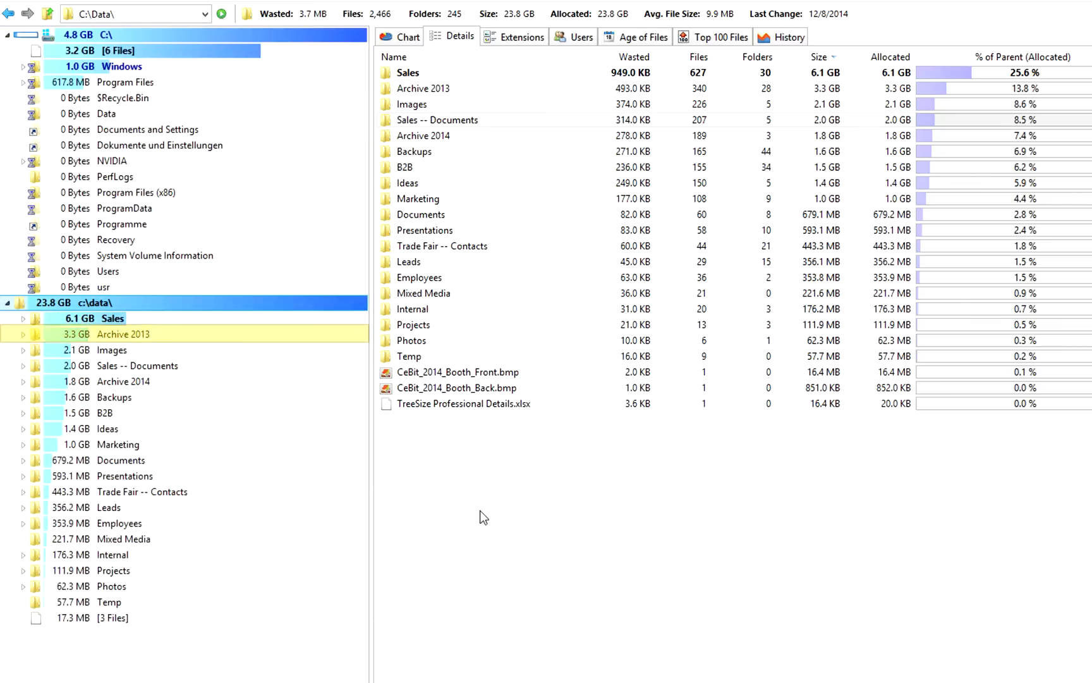
left_click(111, 351)
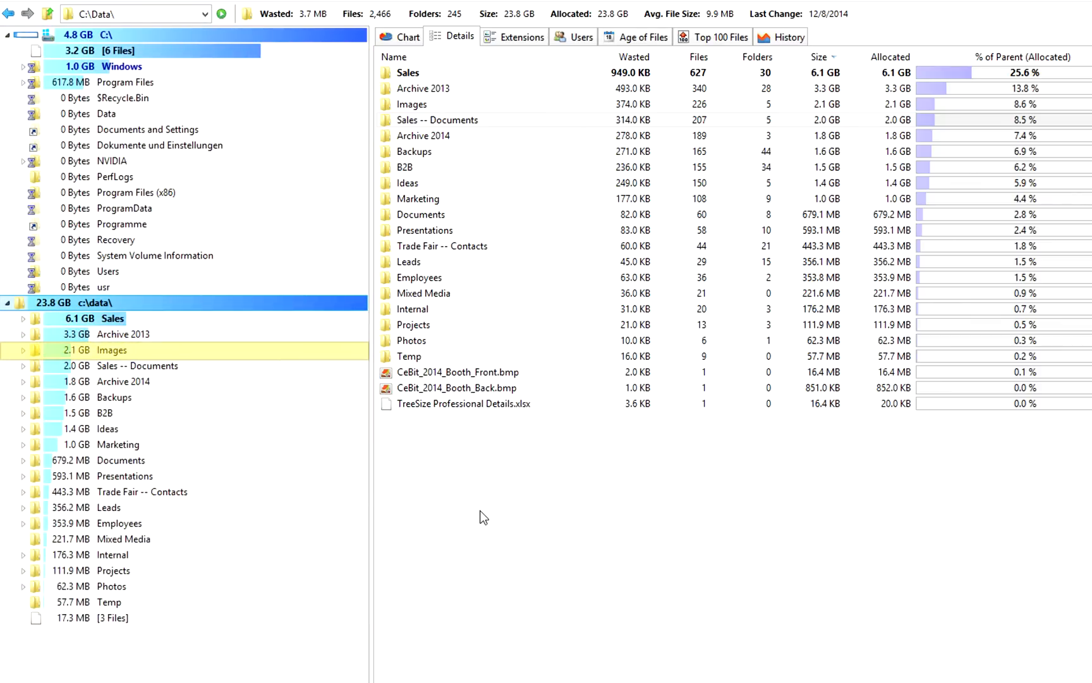
left_click(122, 334)
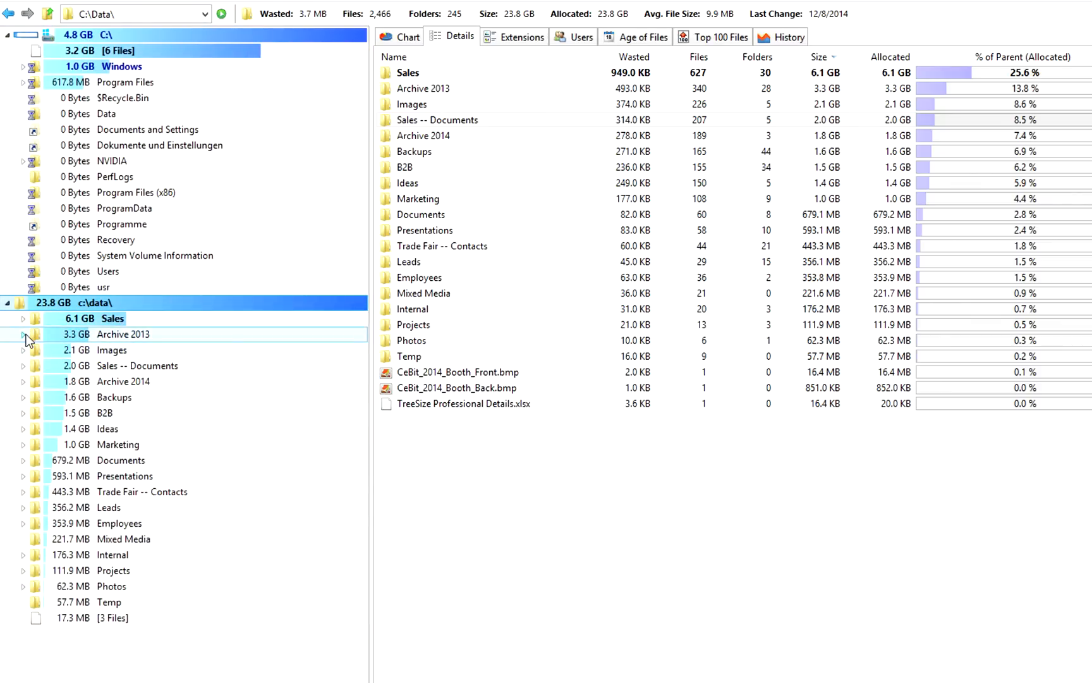
left_click(23, 334)
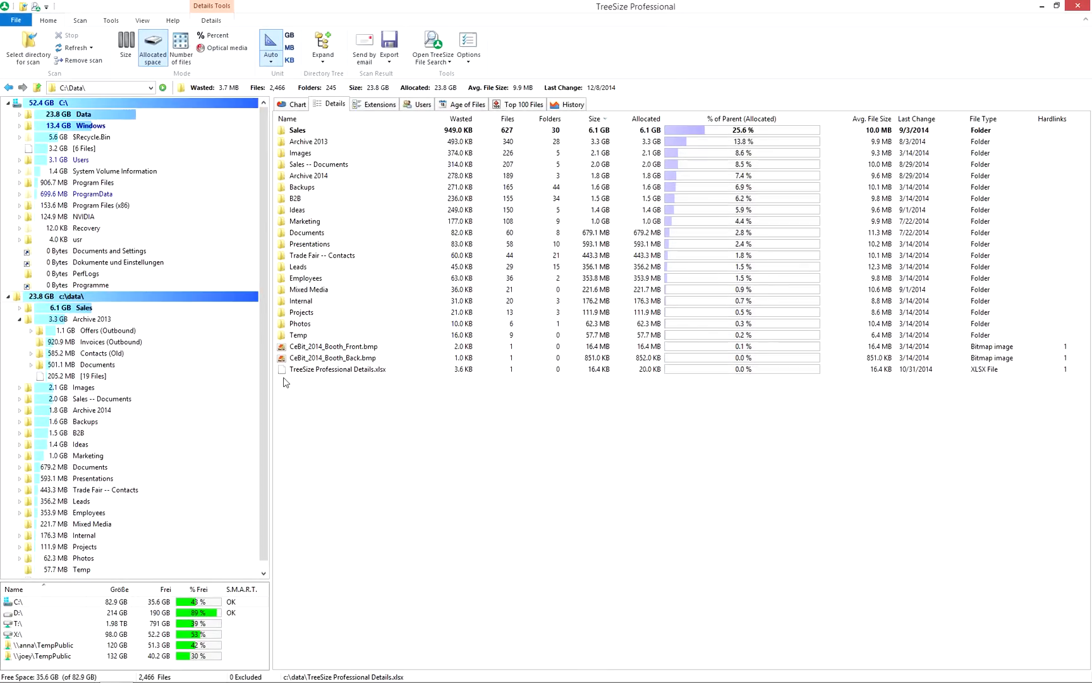
left_click(79, 20)
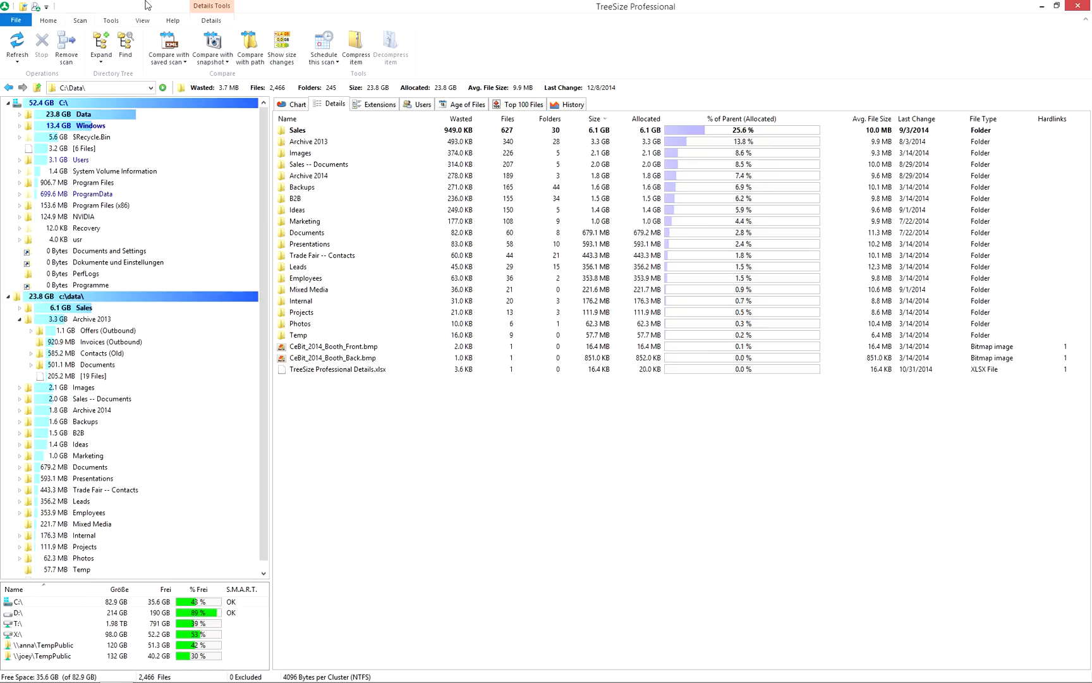
mouse_move(167, 46)
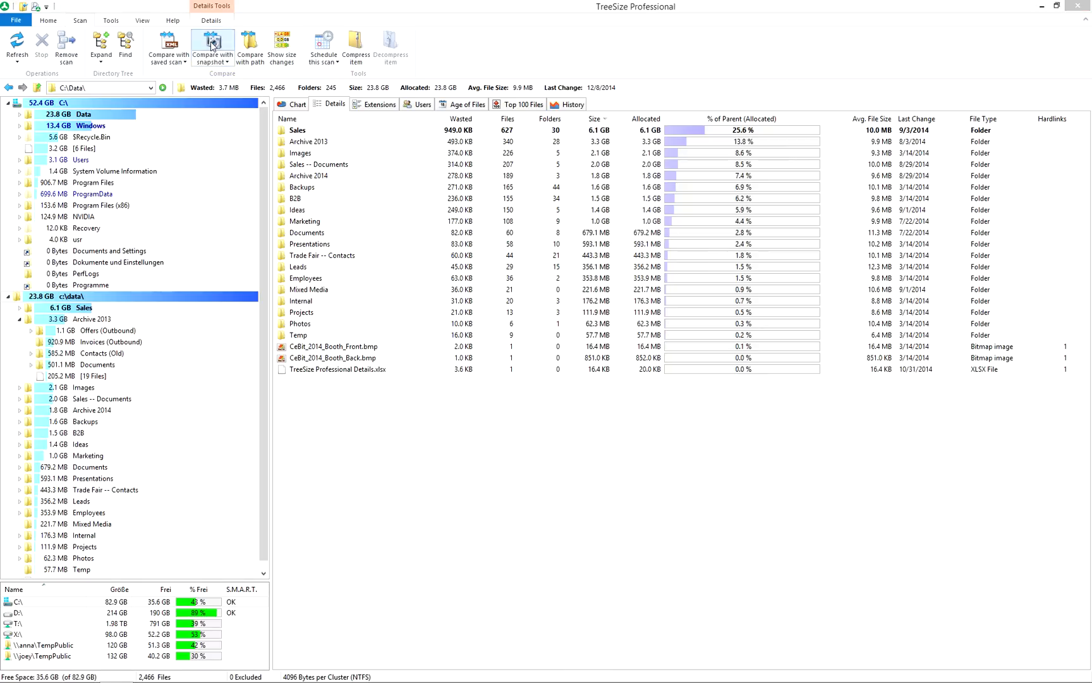
Step: Compare the c:\data\ scan against the 4/30/2015 snapshot
left_click(212, 45)
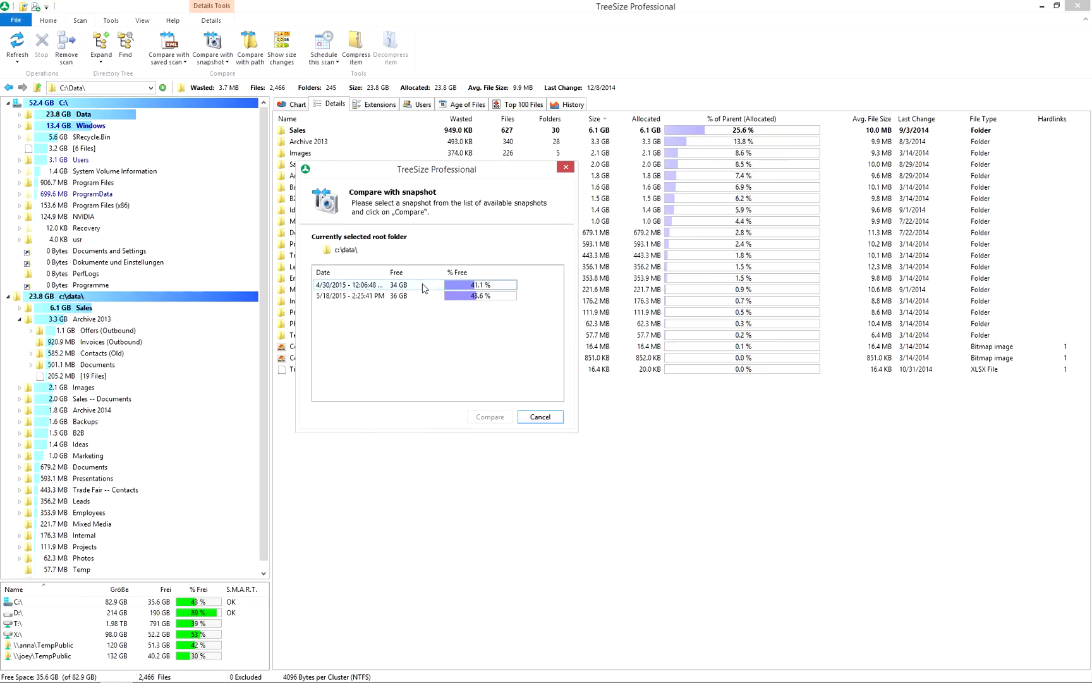
left_click(363, 285)
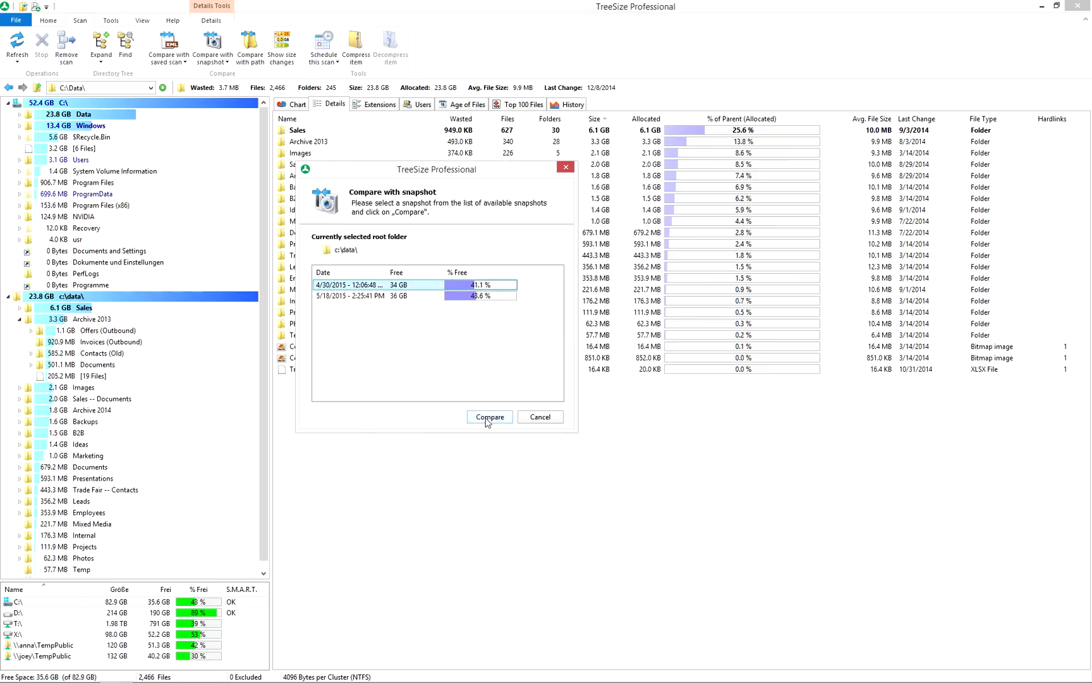
left_click(489, 417)
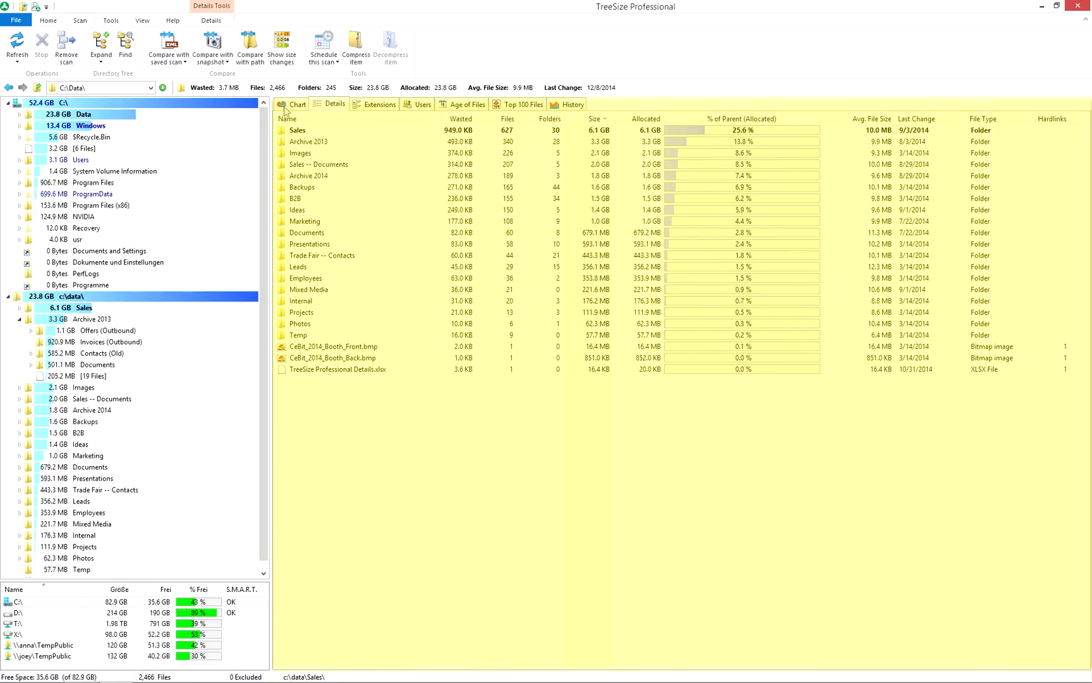
Step: View c:\data\ folder sizes as bar chart and tree map with colour and detail options, ending on 3D pie chart
left_click(296, 104)
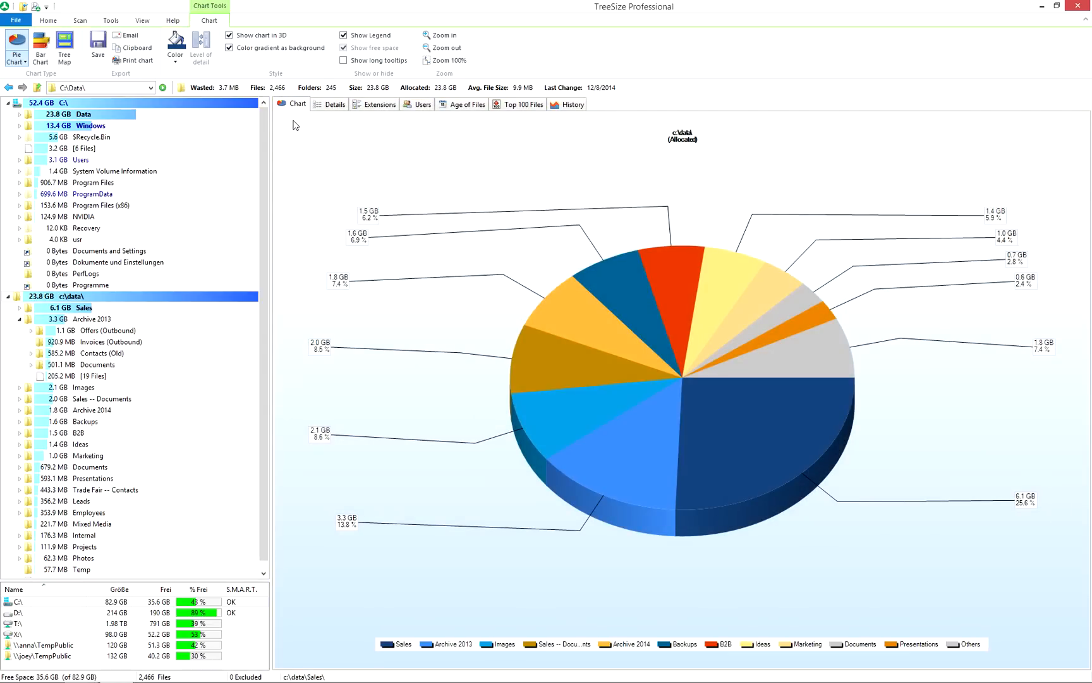
left_click(39, 45)
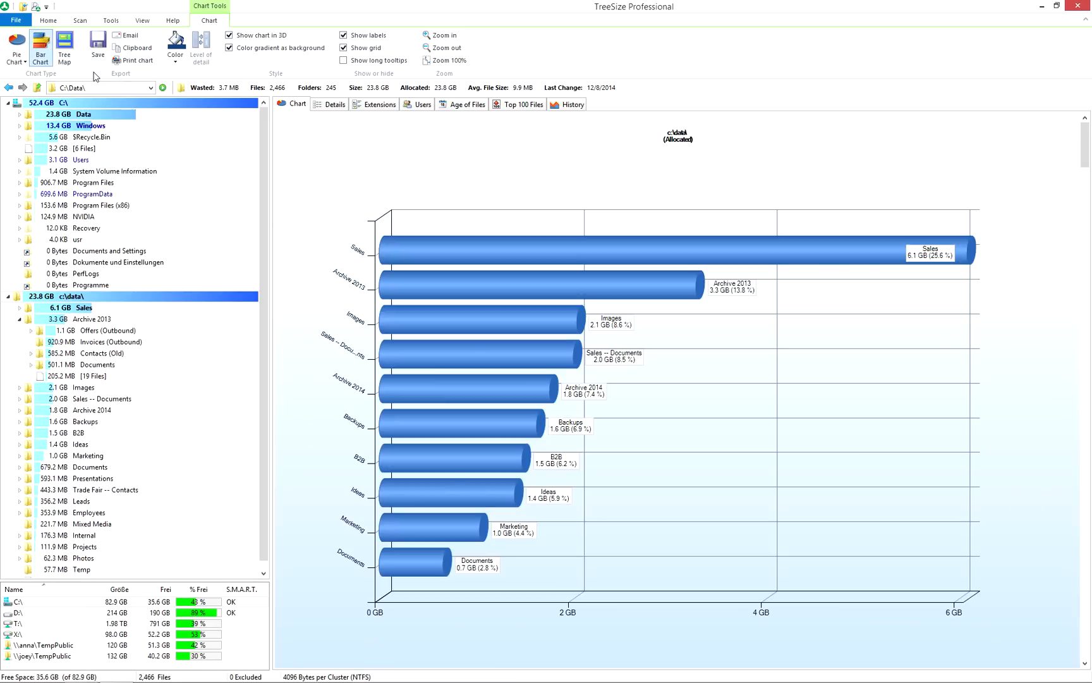
left_click(65, 47)
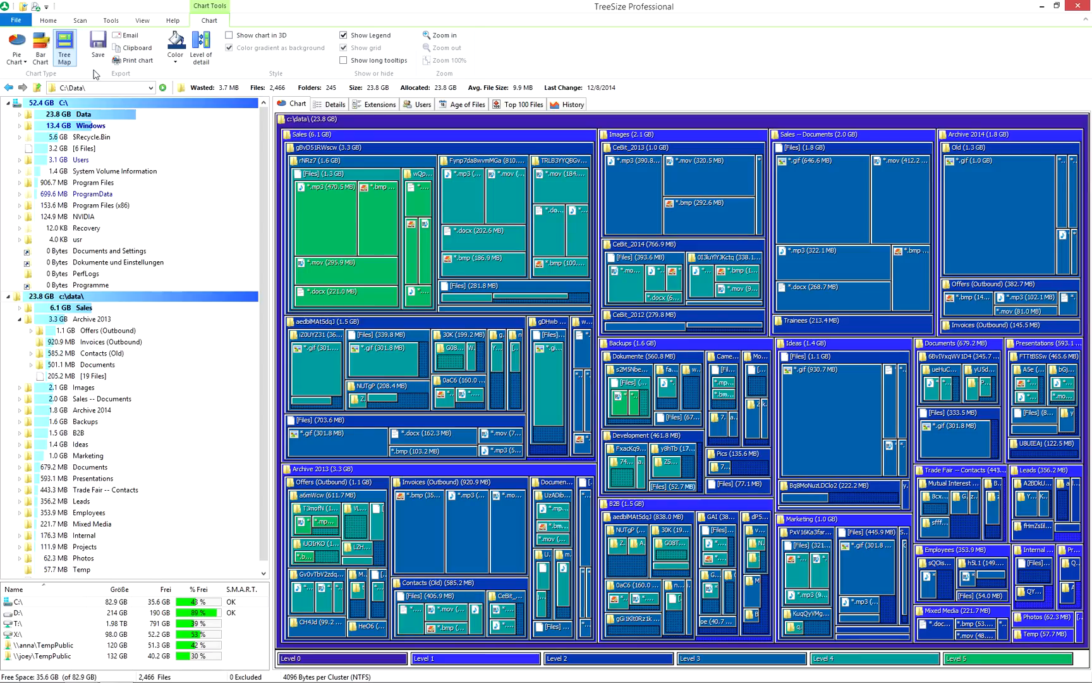
left_click(174, 45)
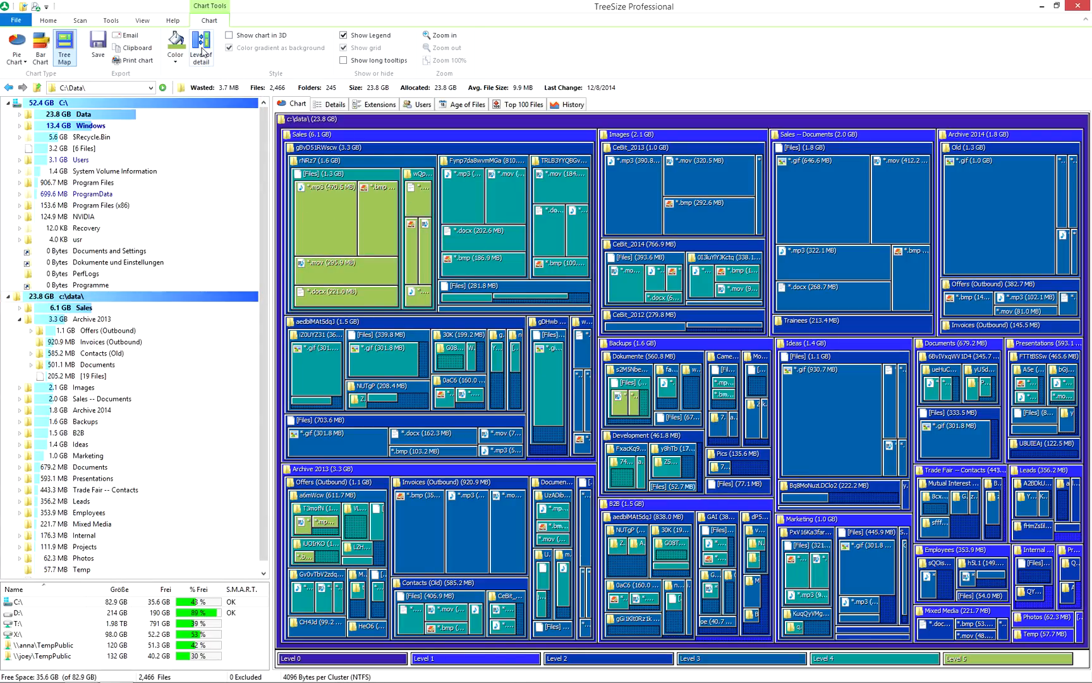
left_click(201, 44)
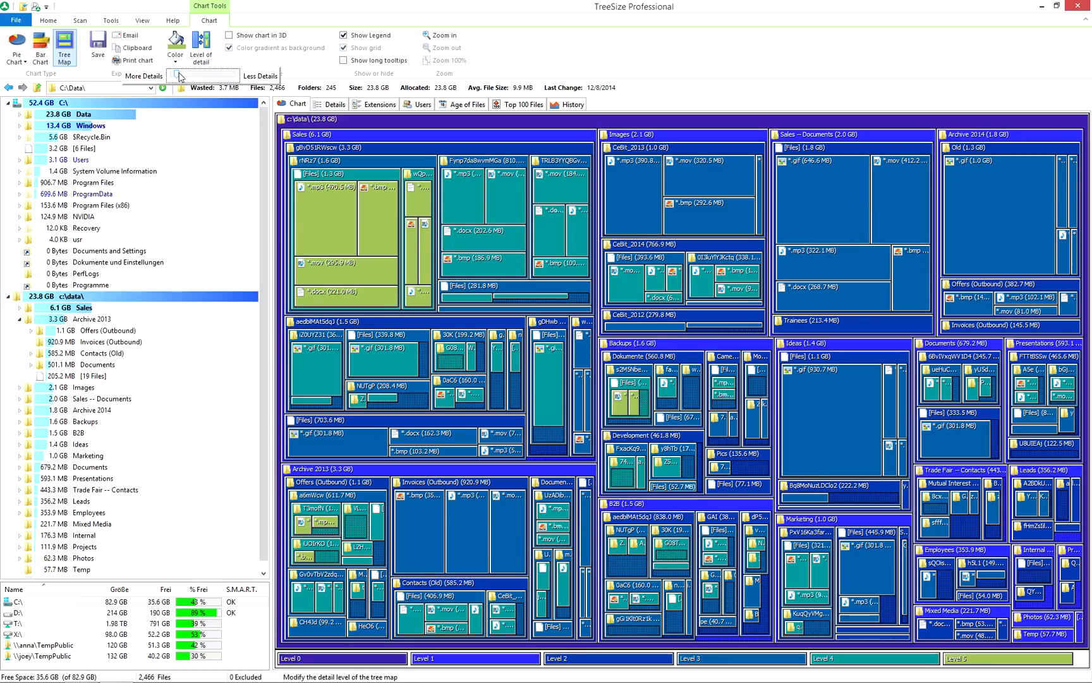
left_click(234, 75)
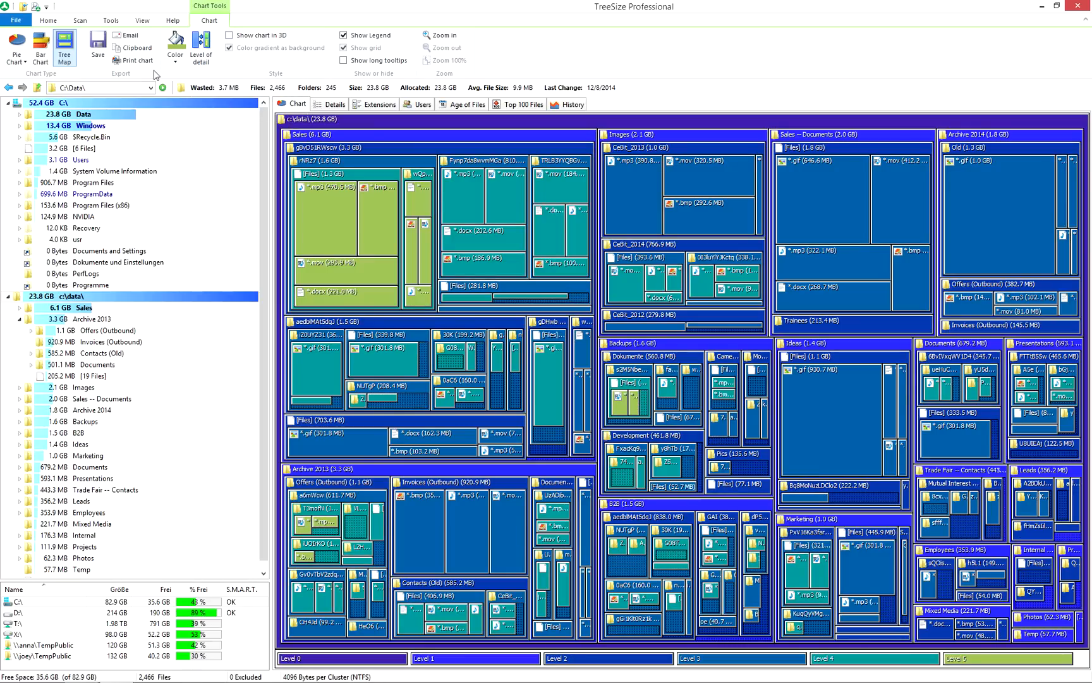
left_click(15, 44)
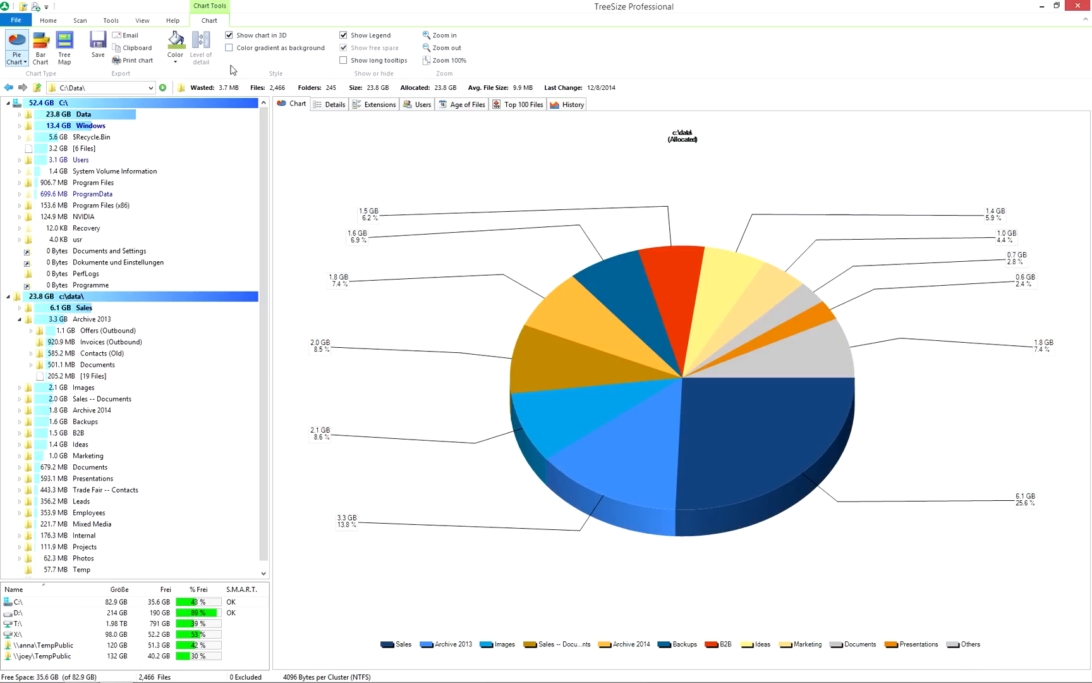
mouse_move(134, 61)
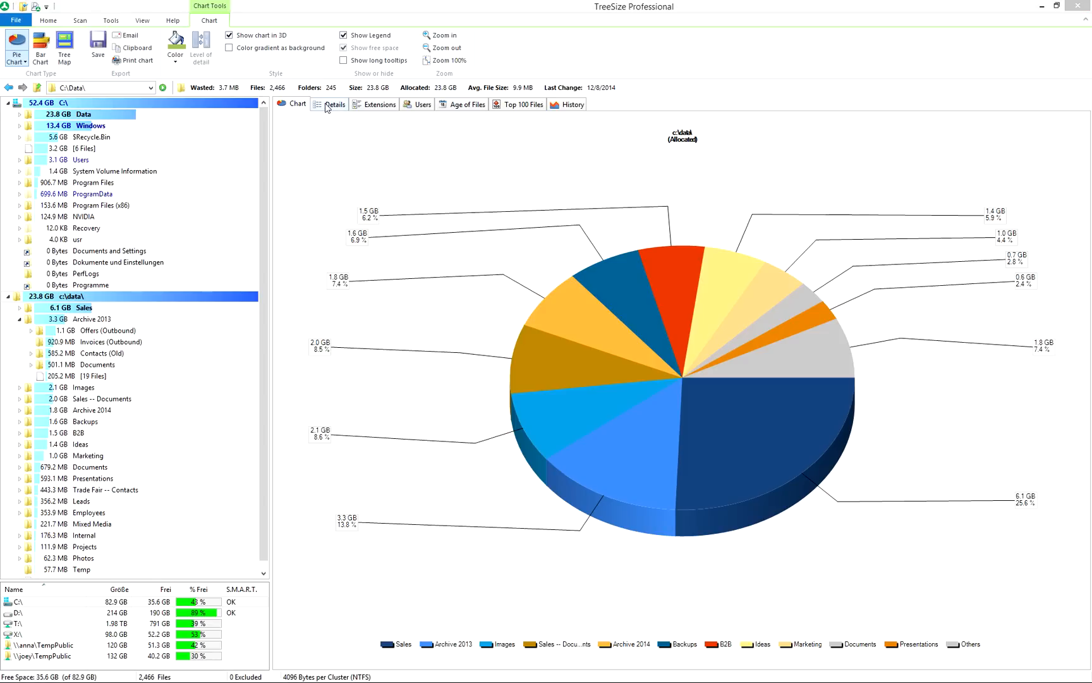
Step: Show C:\ in the Details list with the Wasted column moved after % of Parent
left_click(334, 104)
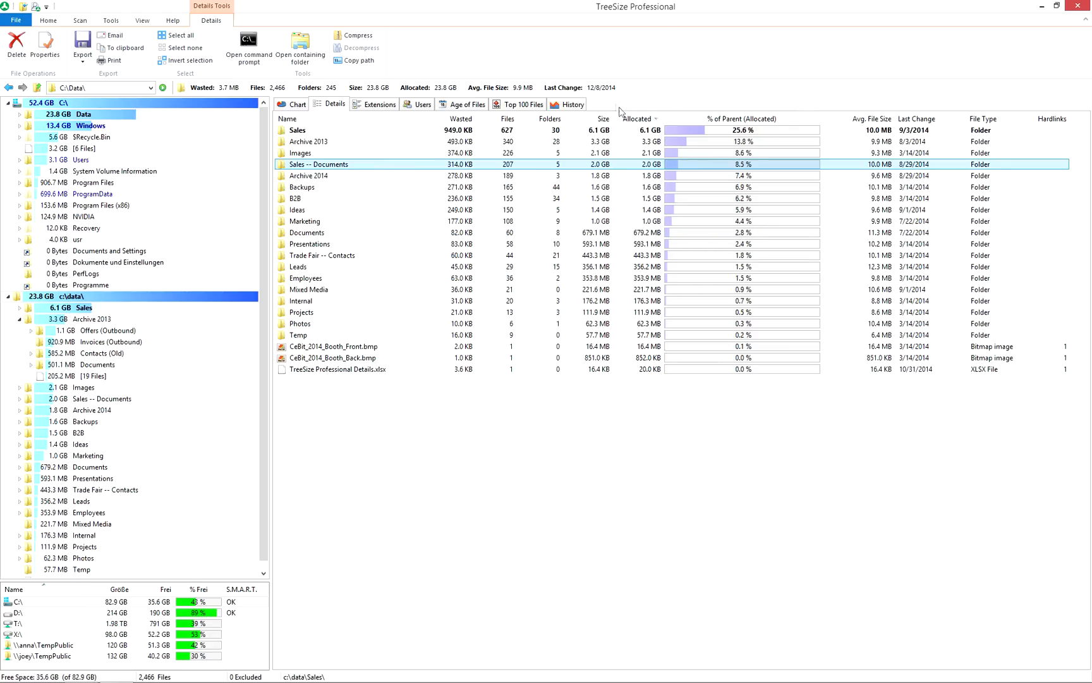
mouse_move(616, 108)
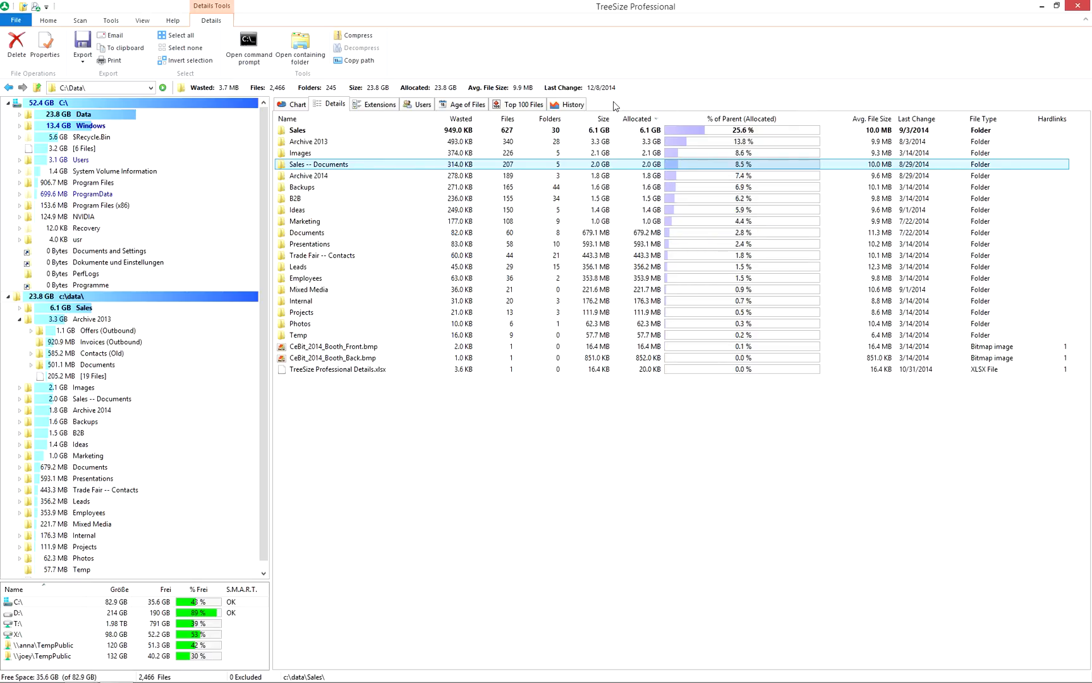
mouse_move(620, 124)
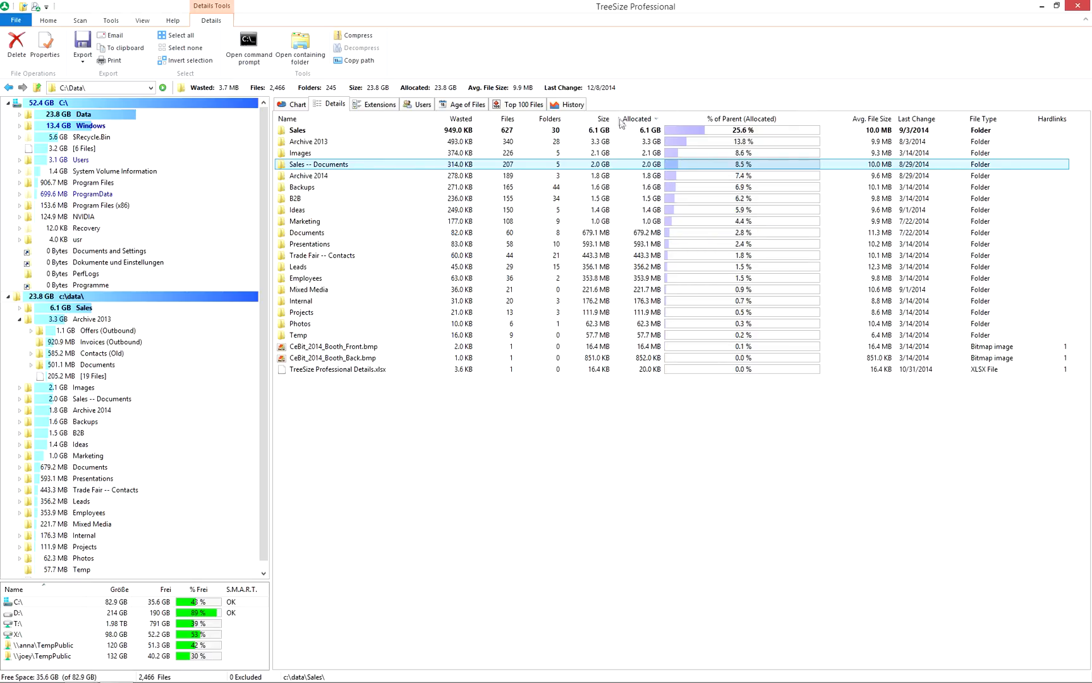
right_click(636, 118)
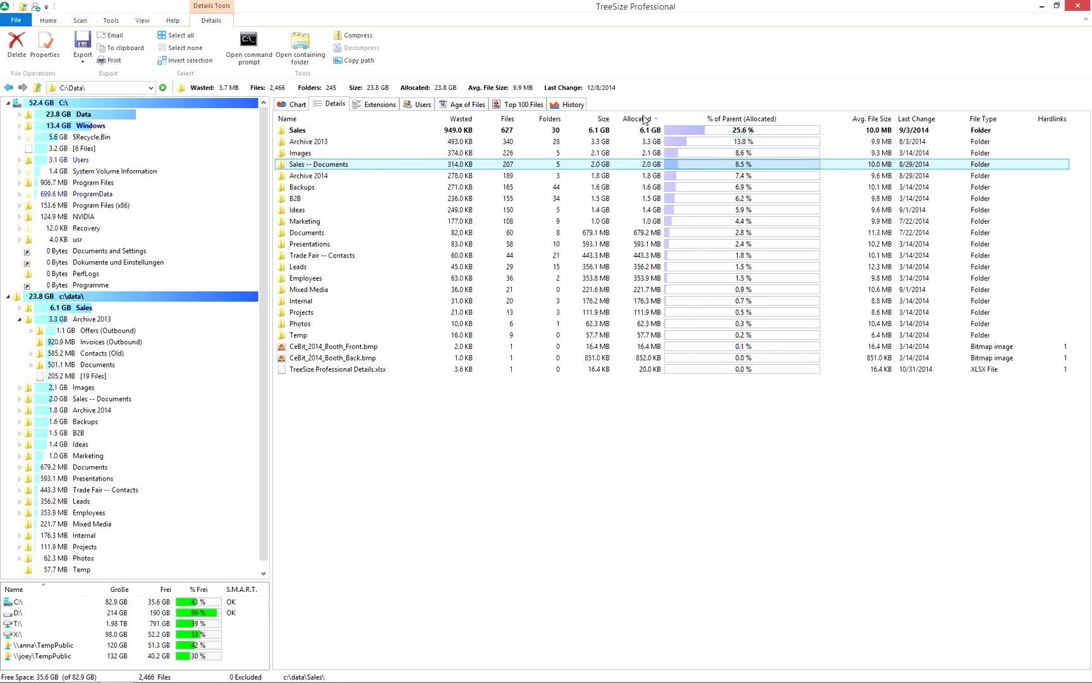
mouse_move(634, 102)
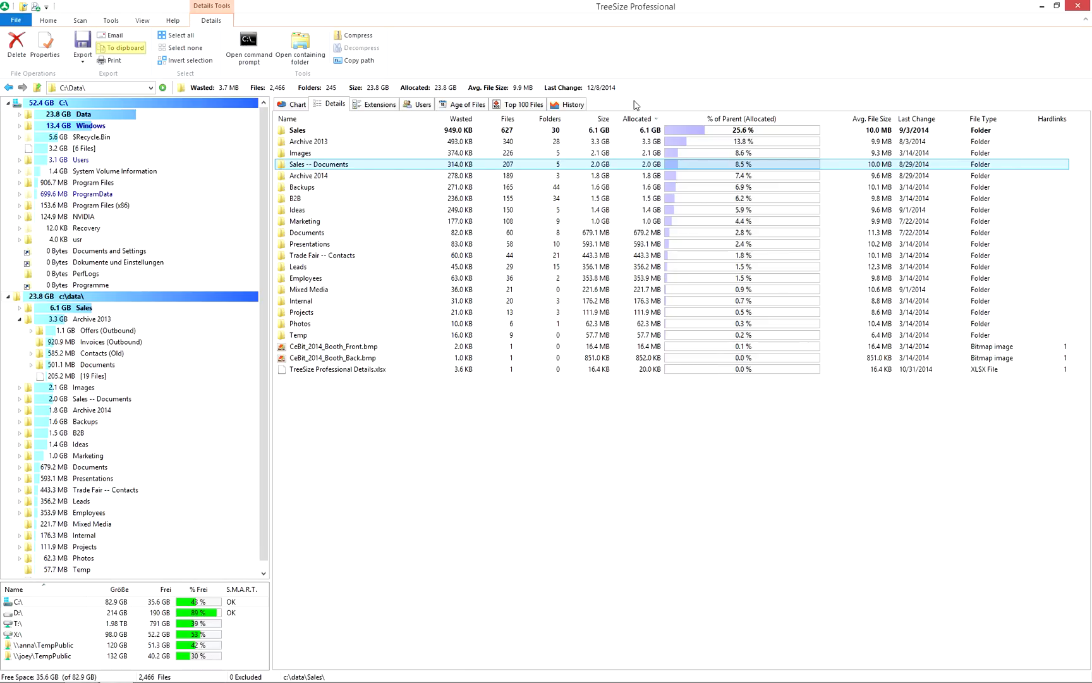
mouse_move(112, 35)
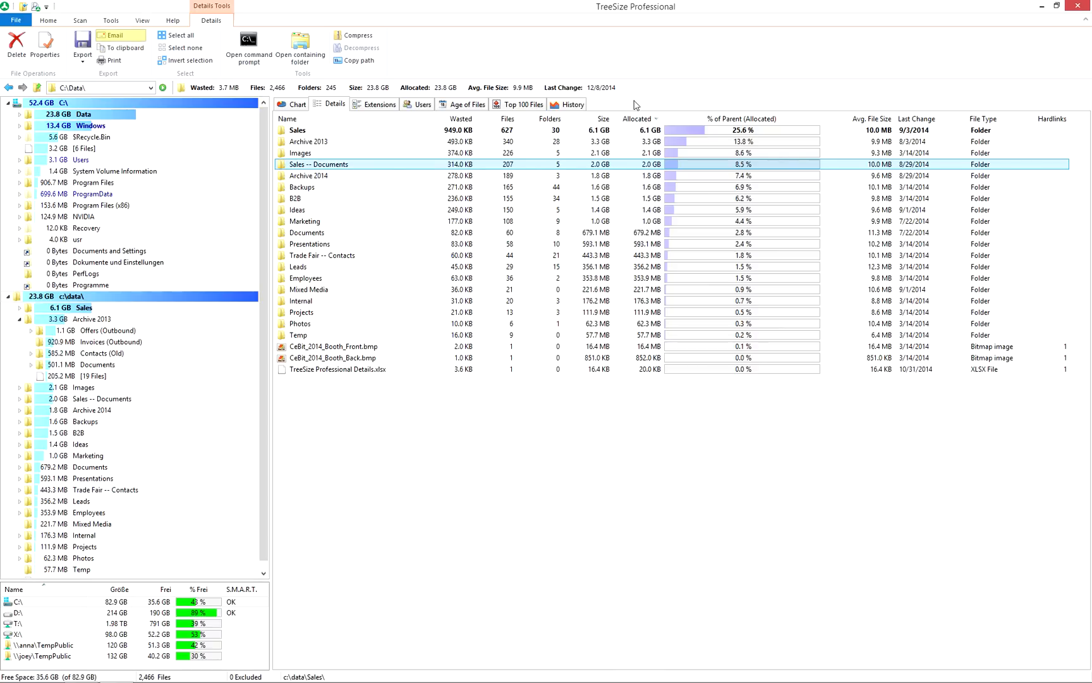
mouse_move(356, 35)
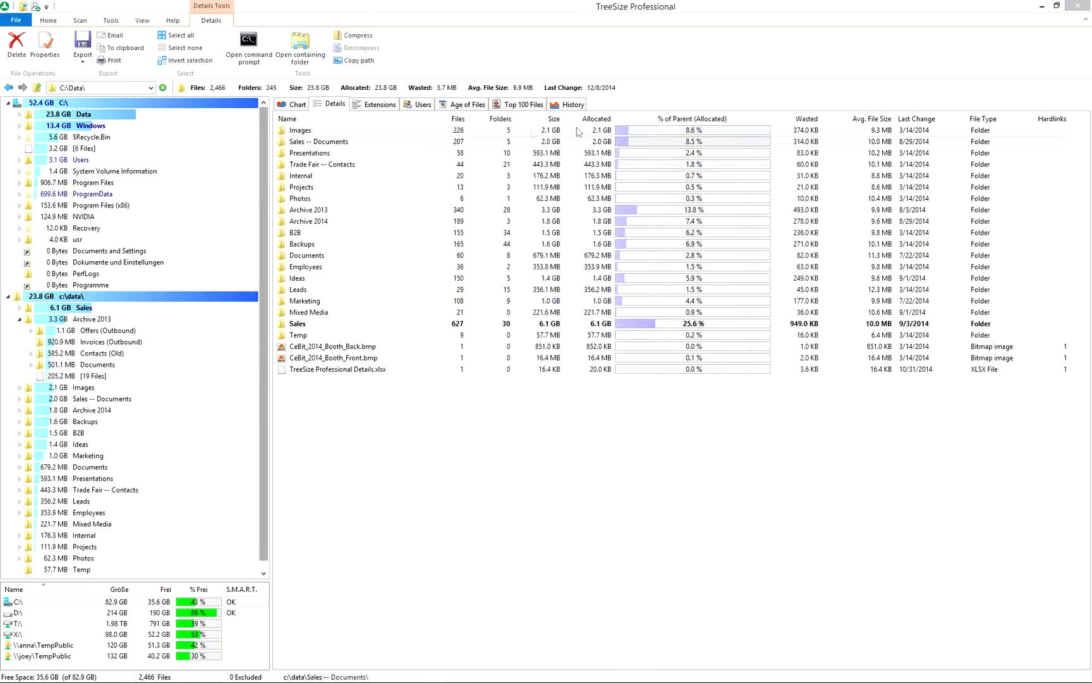
right_click(321, 142)
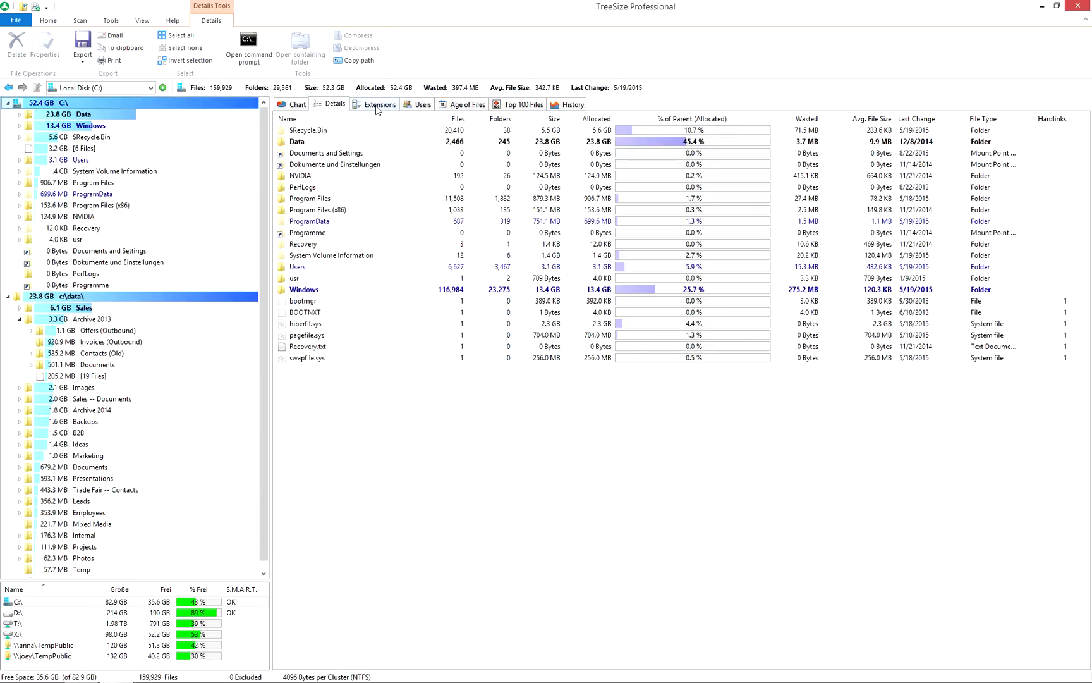
Step: View C:\ space by Extensions, by Users, then as an Age of Files bar chart
left_click(379, 105)
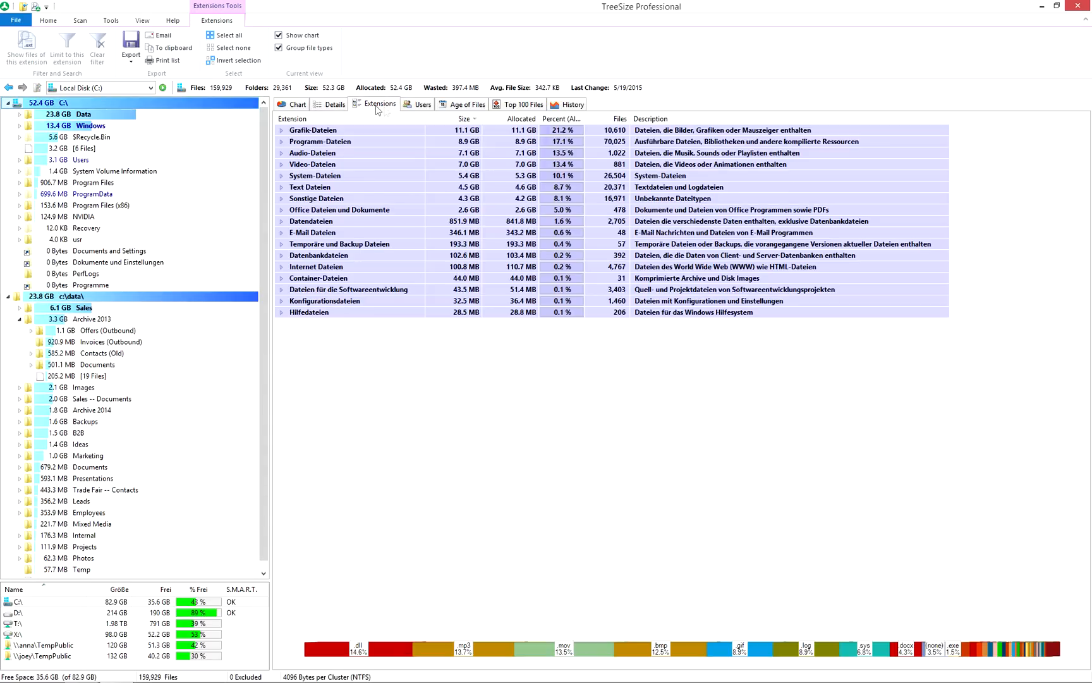
left_click(423, 104)
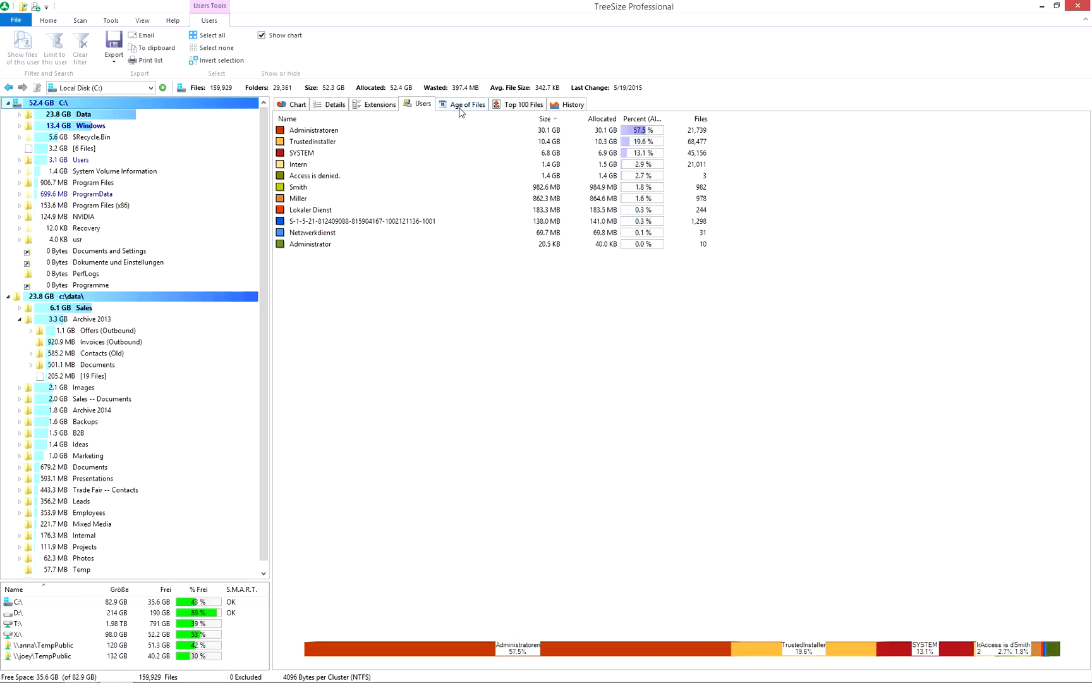
left_click(468, 104)
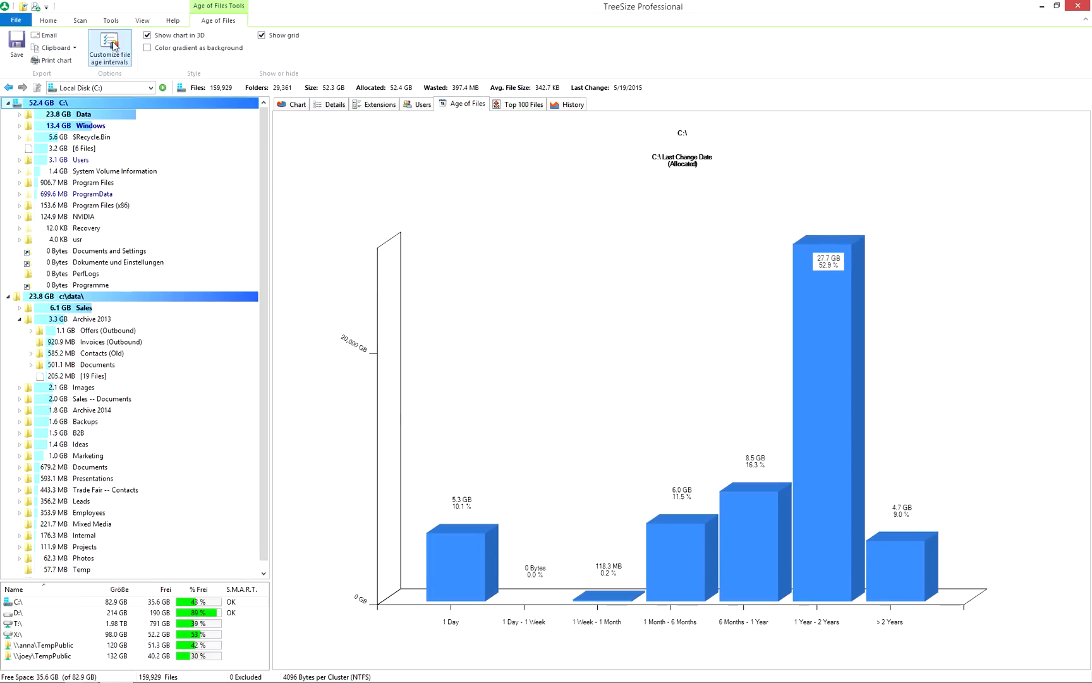
Step: Review the file age intervals in Options and keep them, showing the age chart for c:\data
left_click(110, 48)
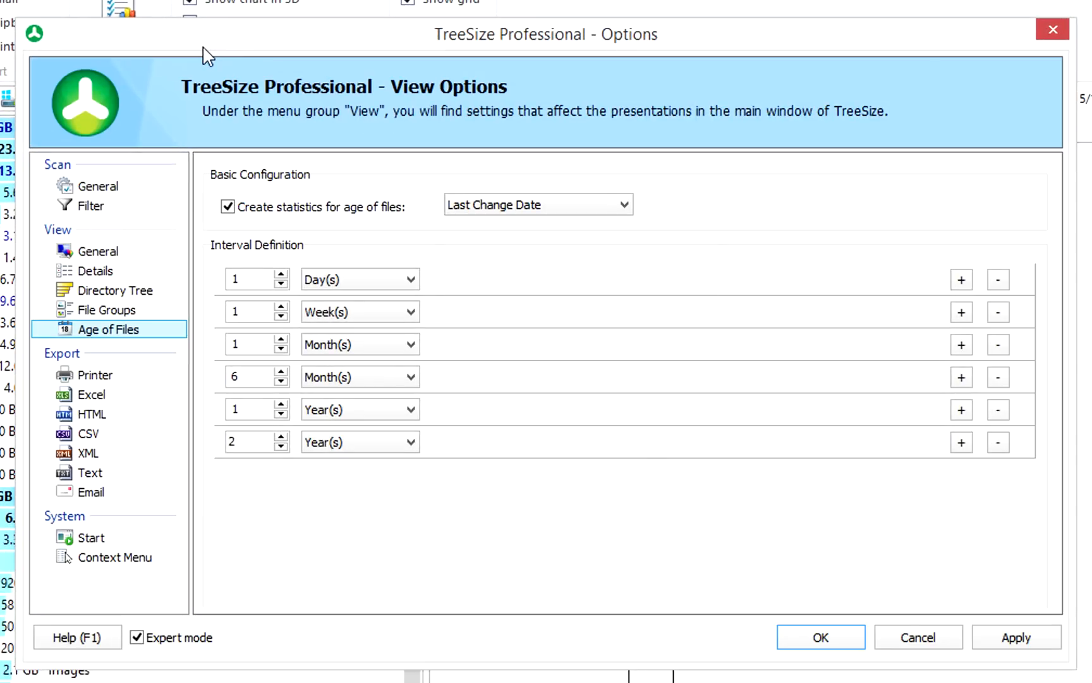
mouse_move(477, 152)
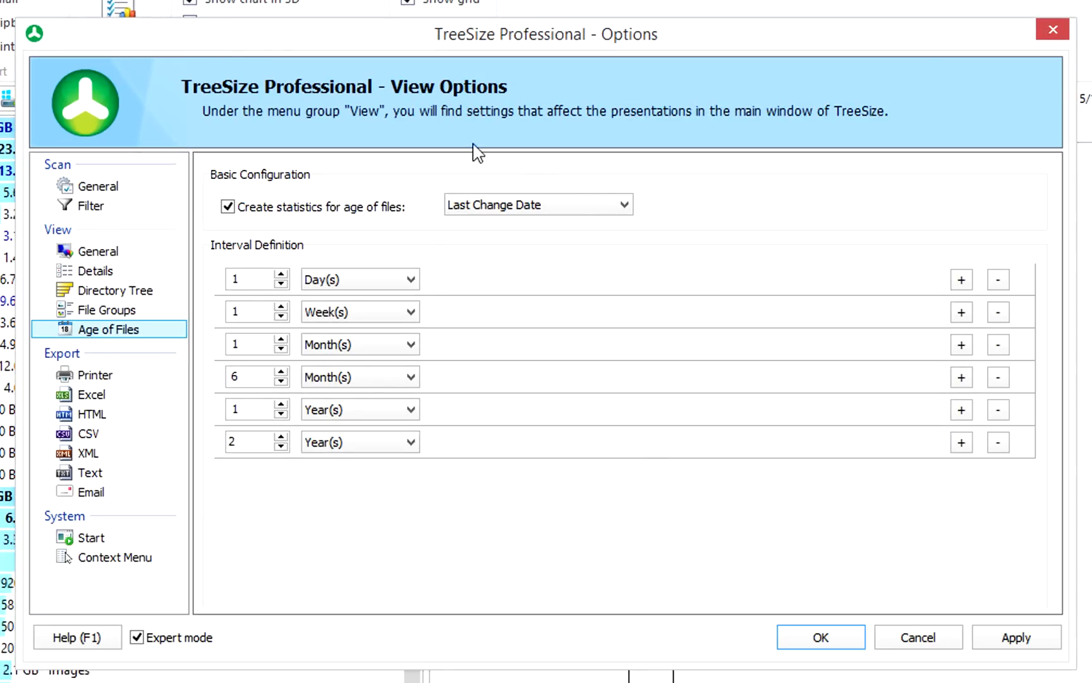
left_click(537, 204)
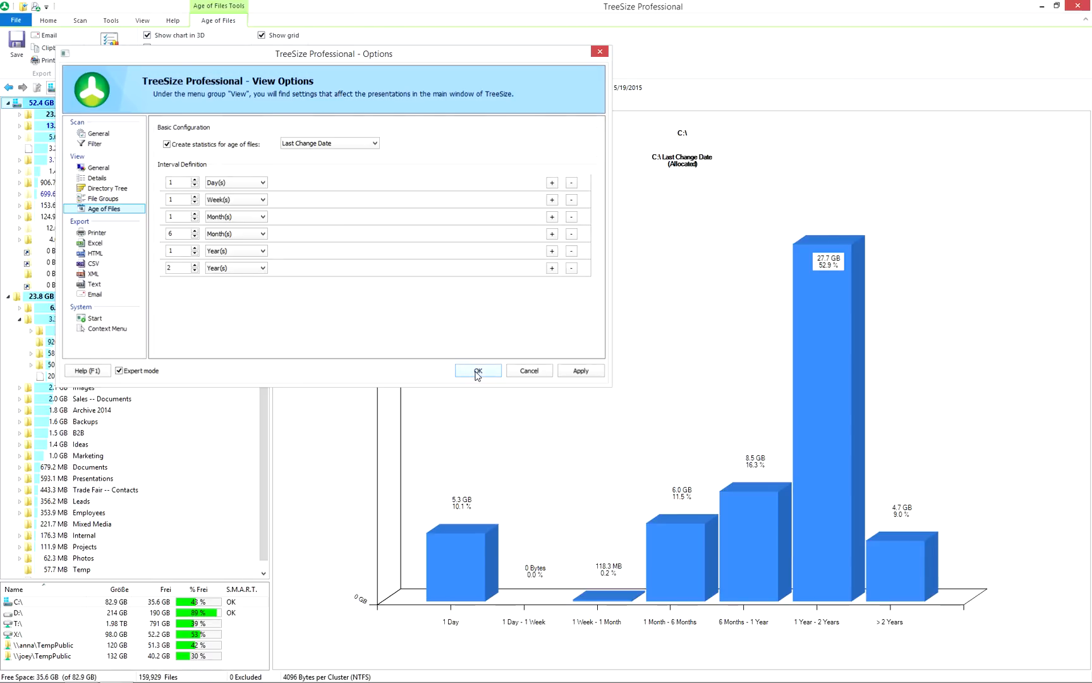
left_click(476, 370)
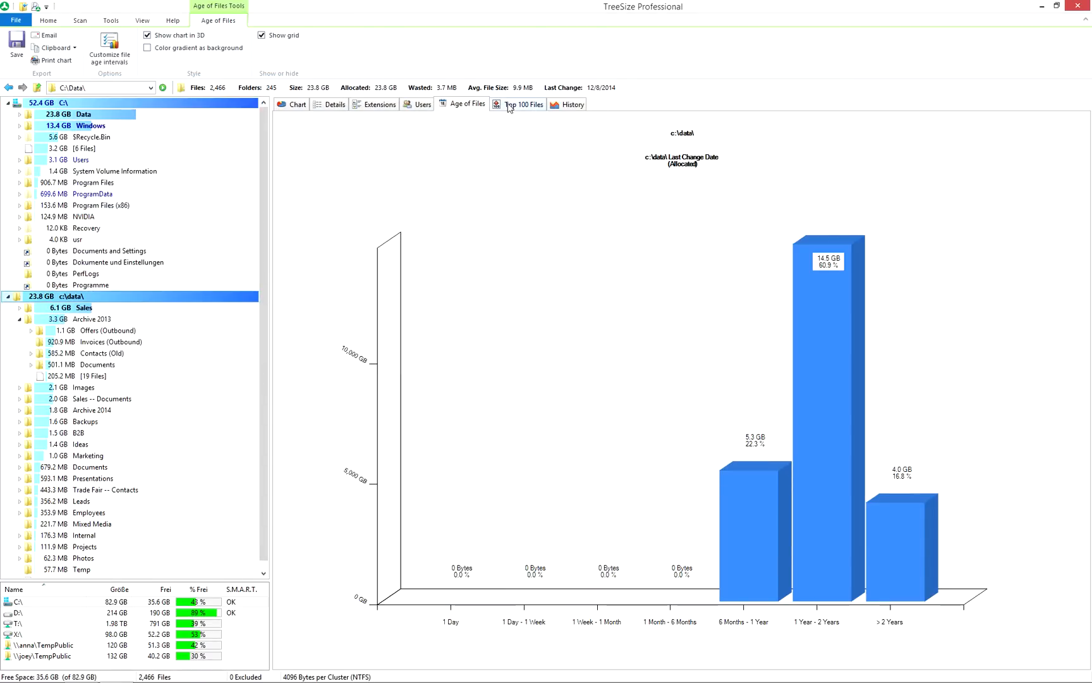
Step: Delete the largest gif and mp3 files from the Top 100 Files list, confirming removal from disk
left_click(523, 104)
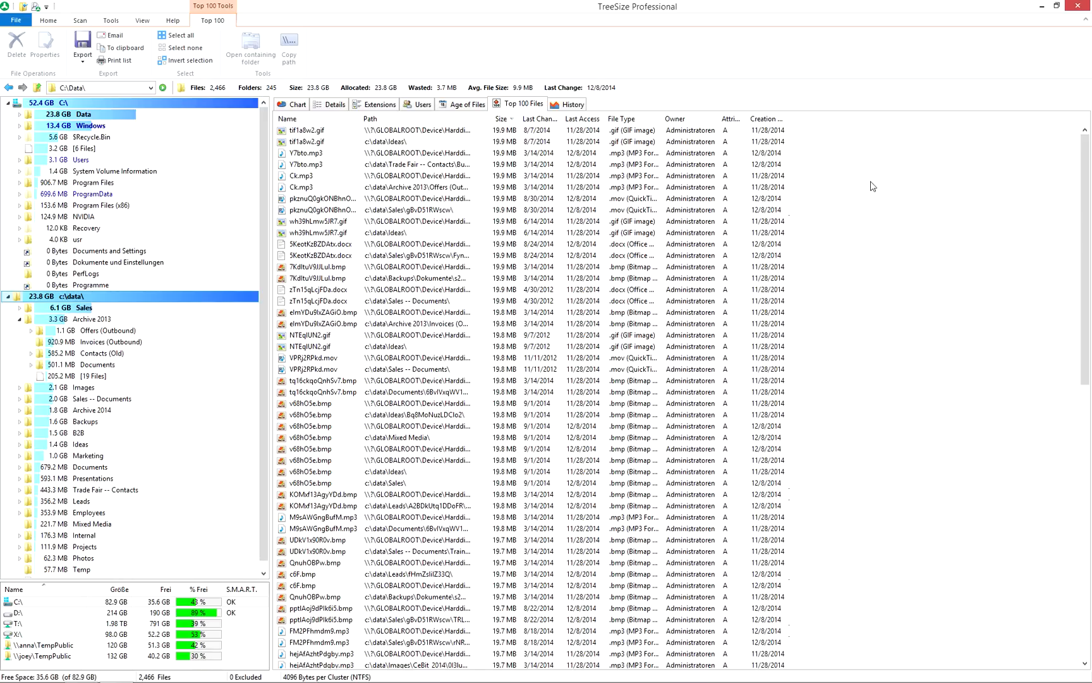
mouse_move(864, 190)
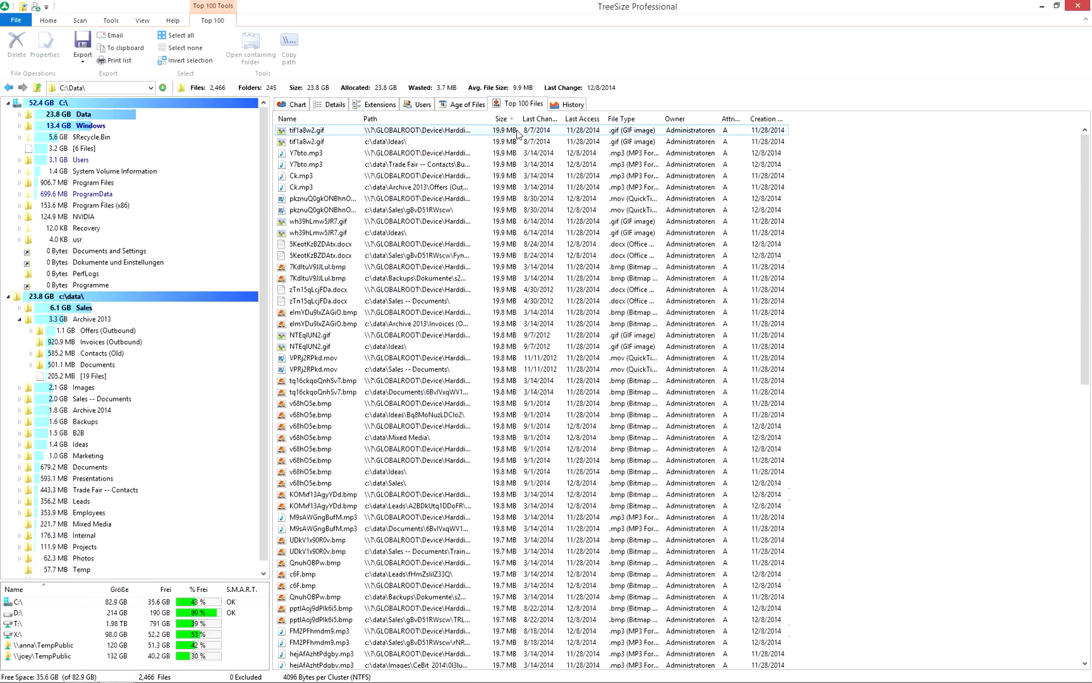
left_click(320, 164)
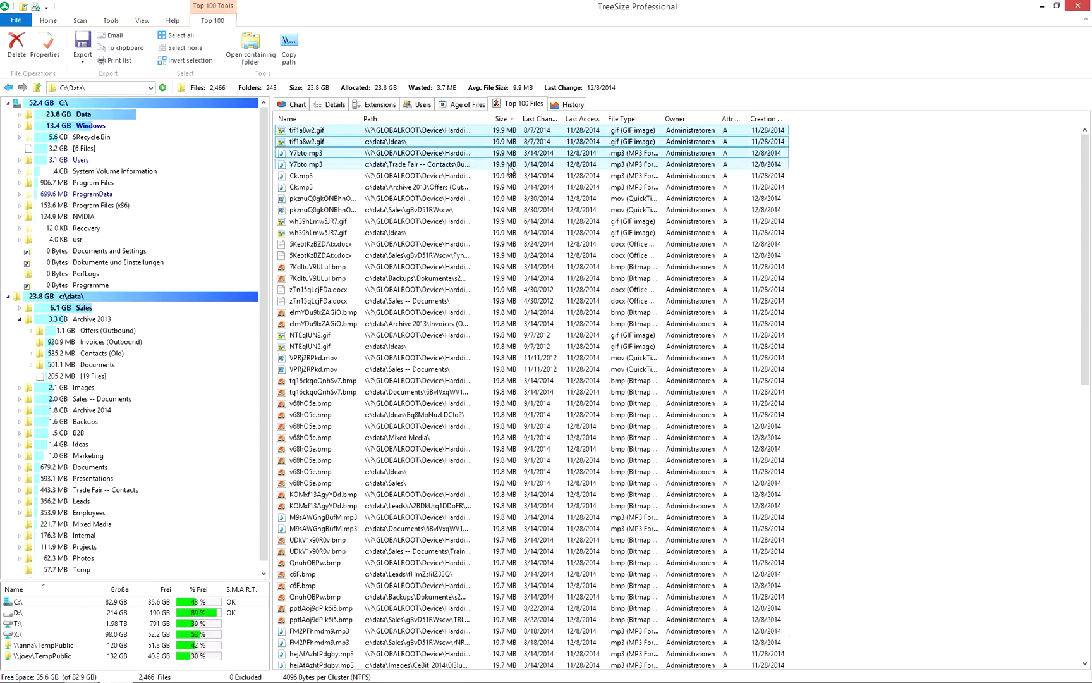
left_click(16, 44)
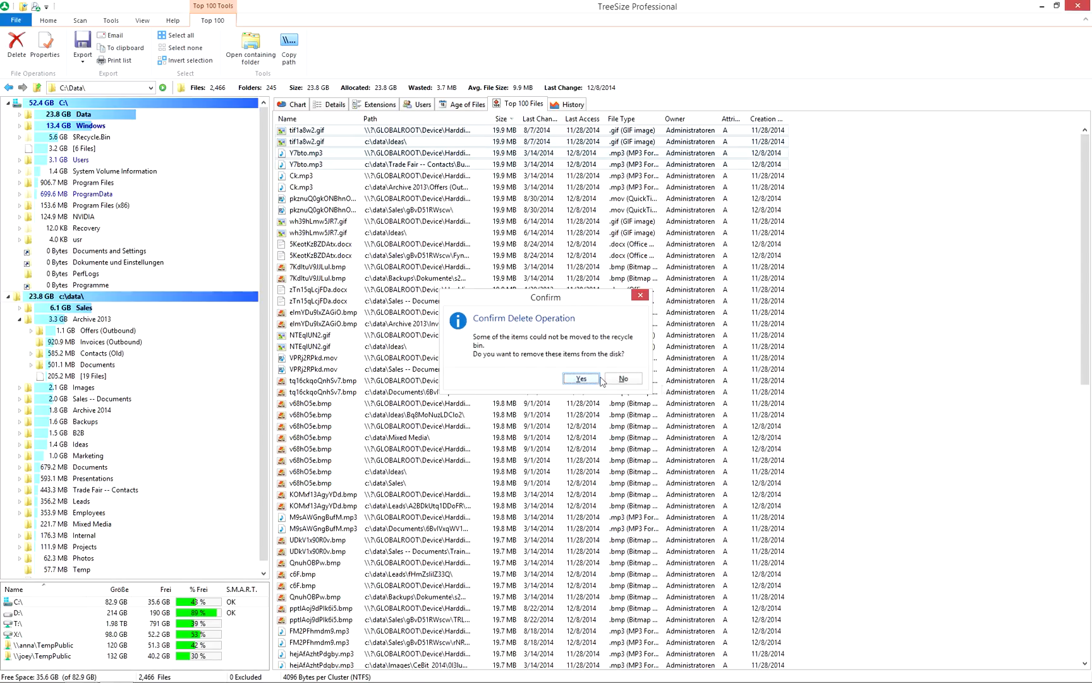
left_click(579, 378)
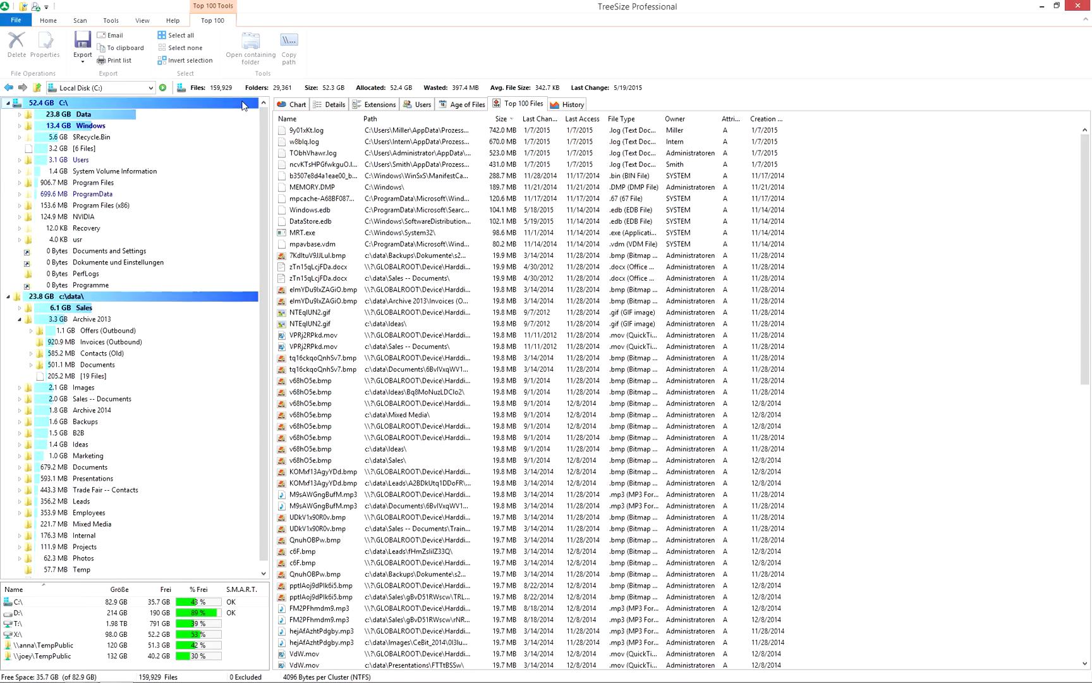
Step: View the C:\ disk-usage History chart, then return to the Details list
left_click(573, 103)
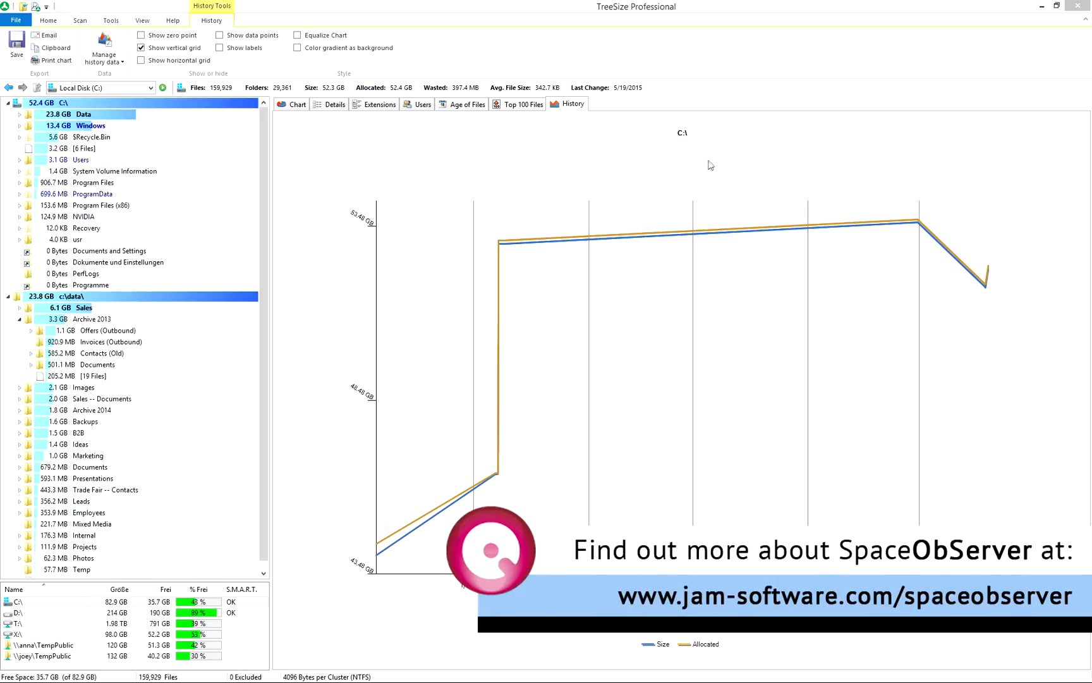
left_click(334, 104)
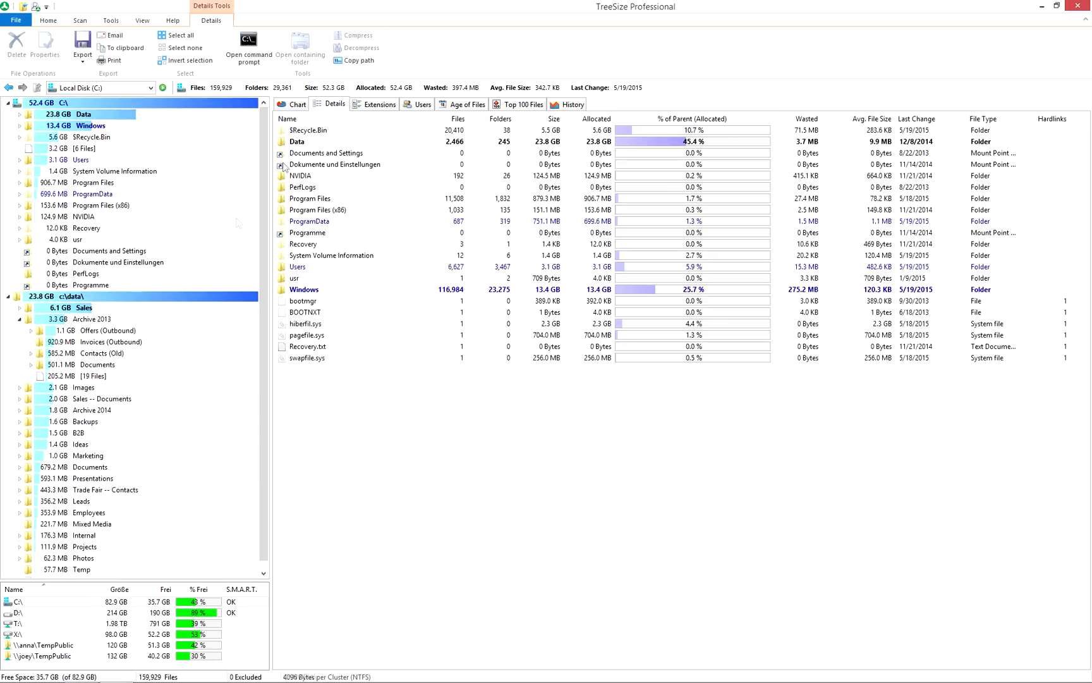